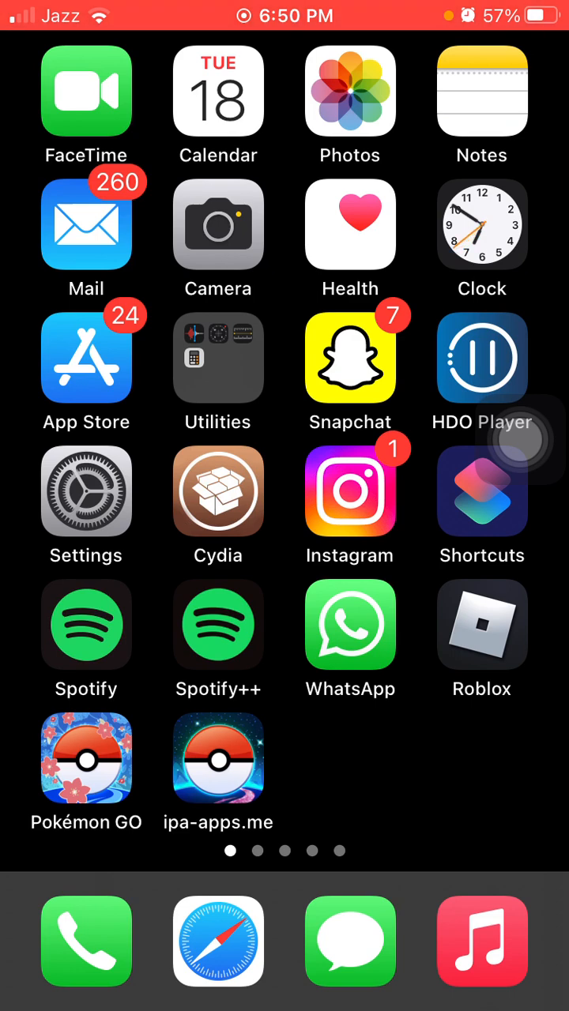
# Launch the Settings app from its home screen icon
pyautogui.click(85, 490)
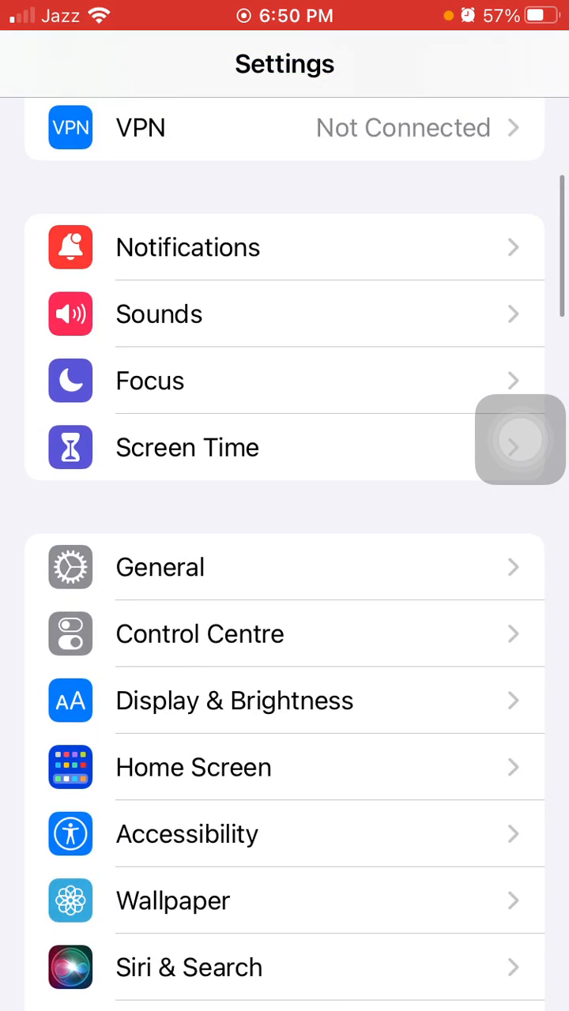
# Open General and scroll down to Transfer or Reset iPhone and Shut Down
pyautogui.click(160, 567)
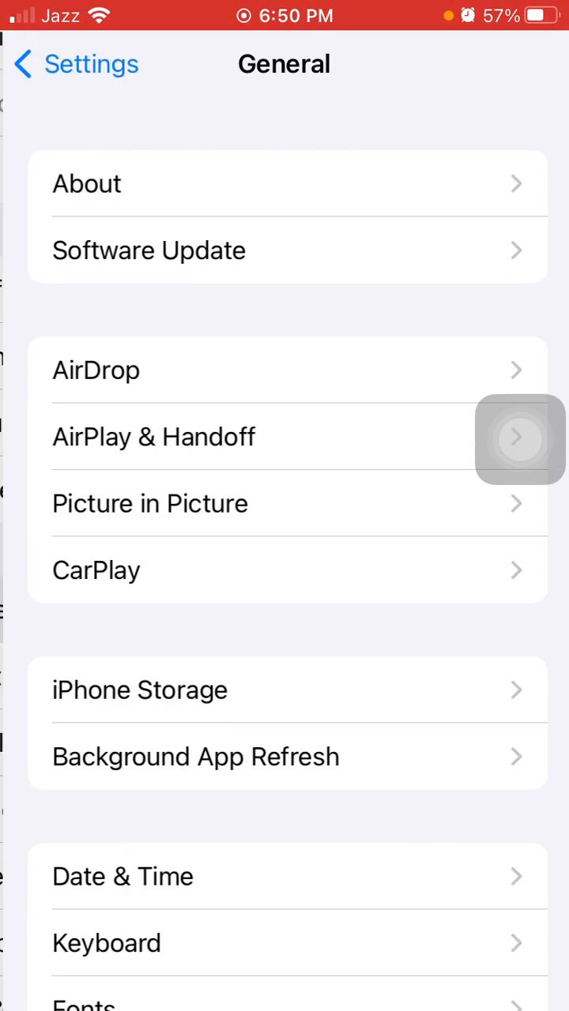
pyautogui.click(149, 249)
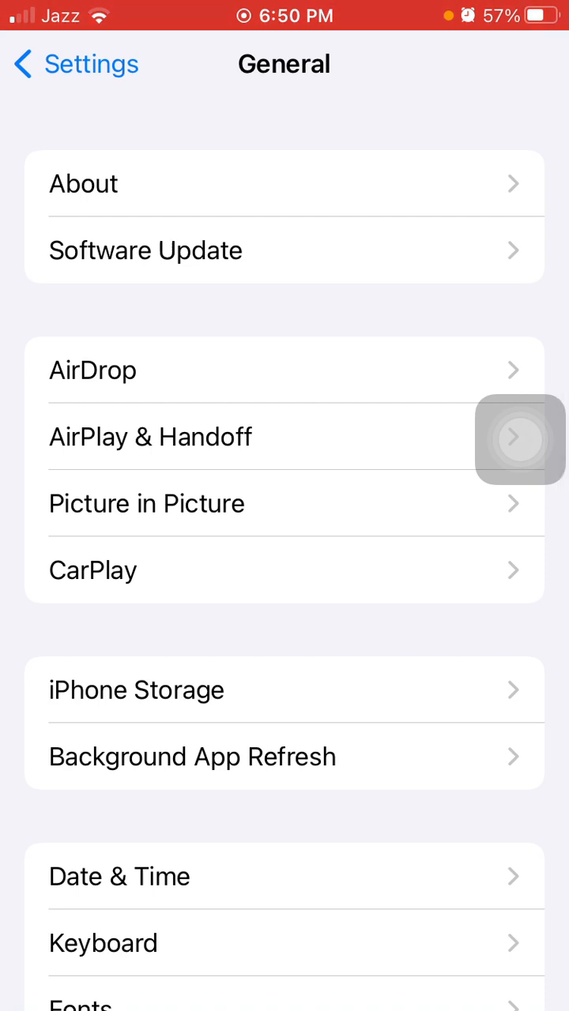
pyautogui.scroll(-3)
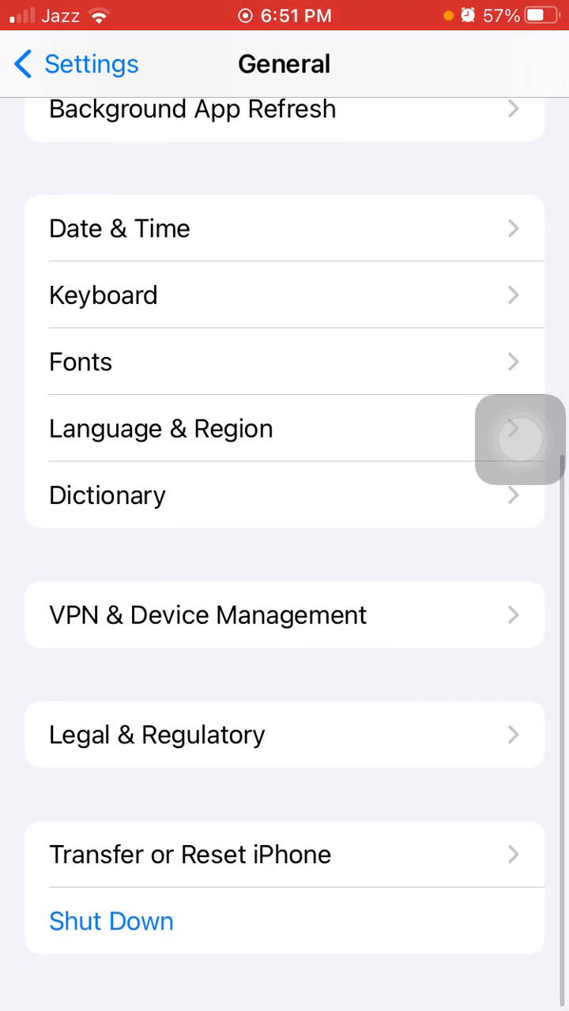
# Show the Reset All Settings prompt under Transfer or Reset iPhone, then cancel it
pyautogui.click(190, 854)
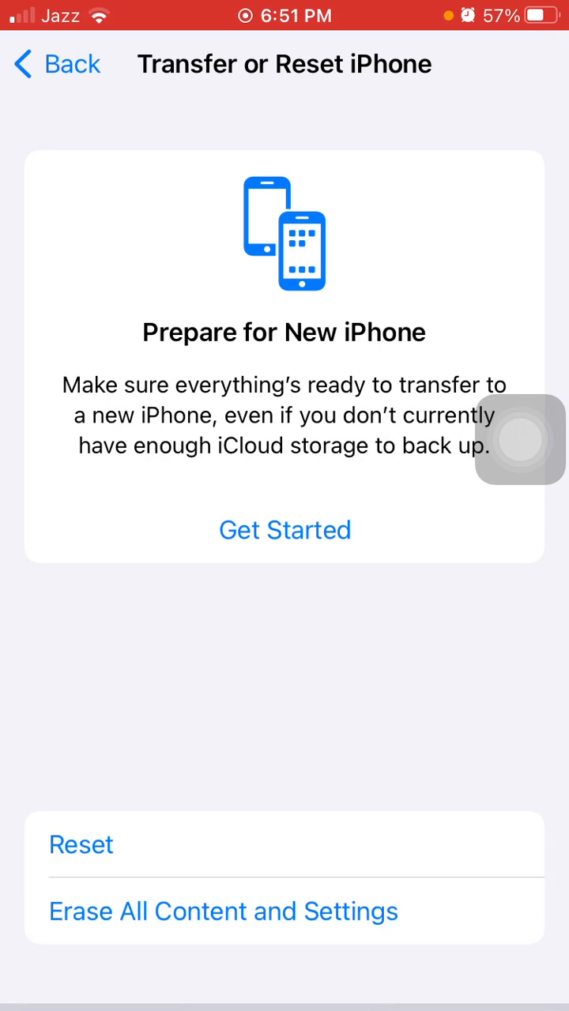
pyautogui.click(82, 845)
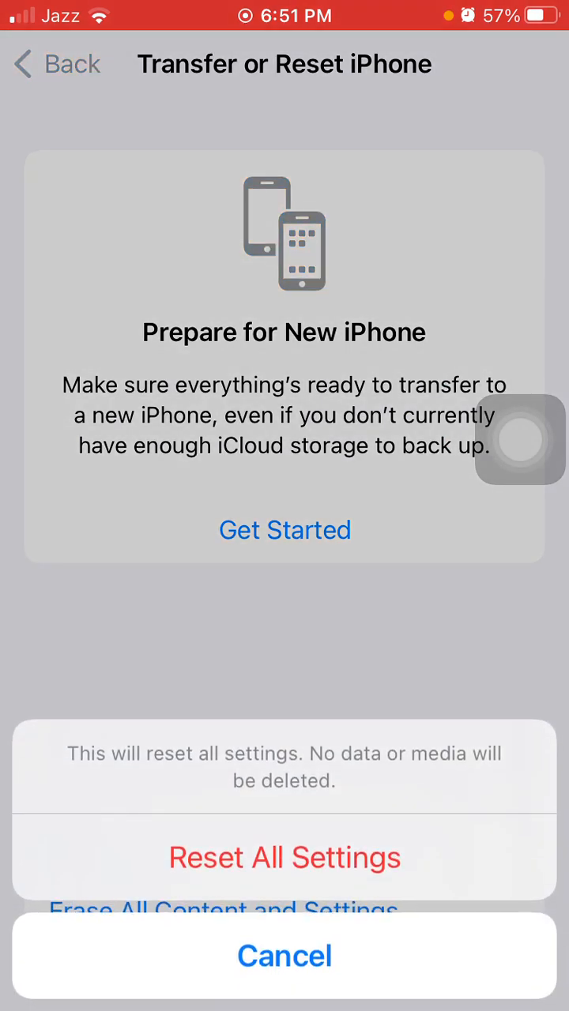
pyautogui.click(285, 956)
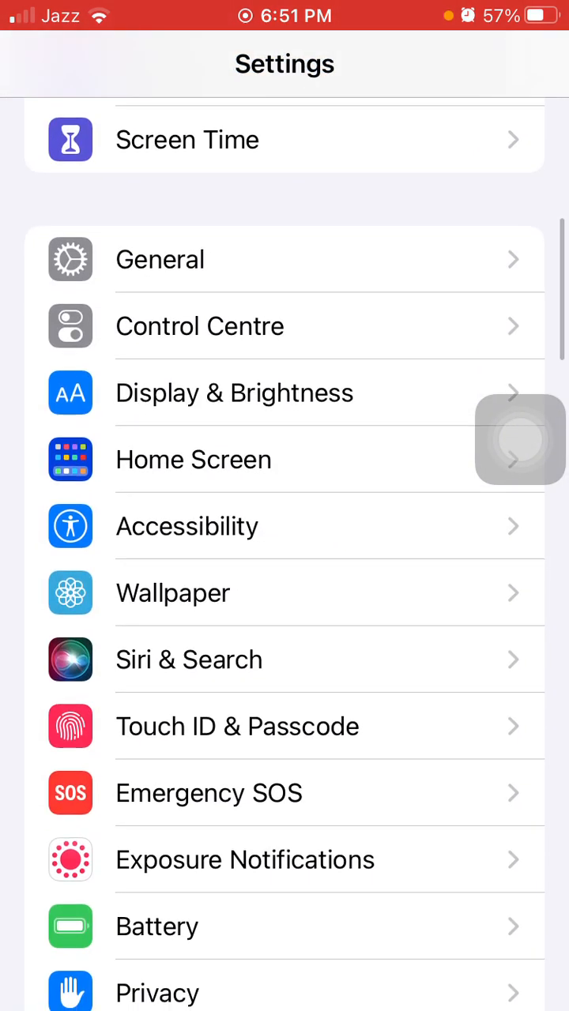
# Switch Raise to Wake off in Display & Brightness, then go back
pyautogui.click(235, 393)
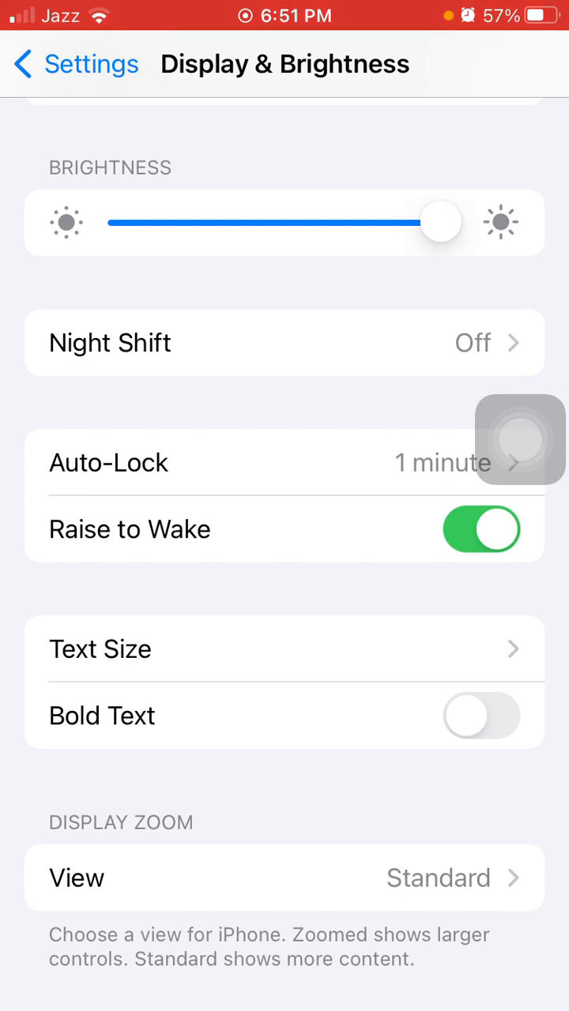
pyautogui.click(480, 529)
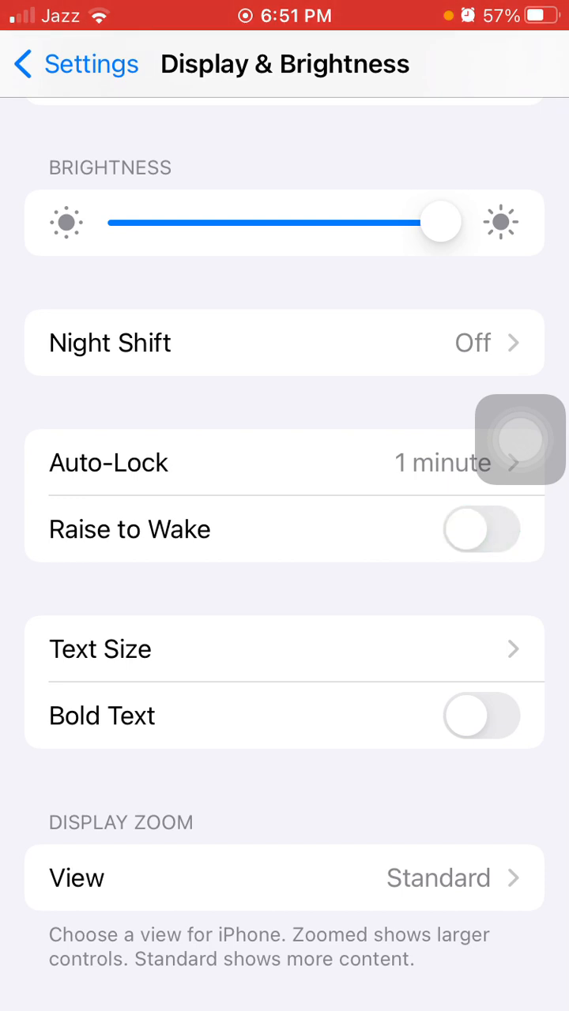
pyautogui.click(481, 529)
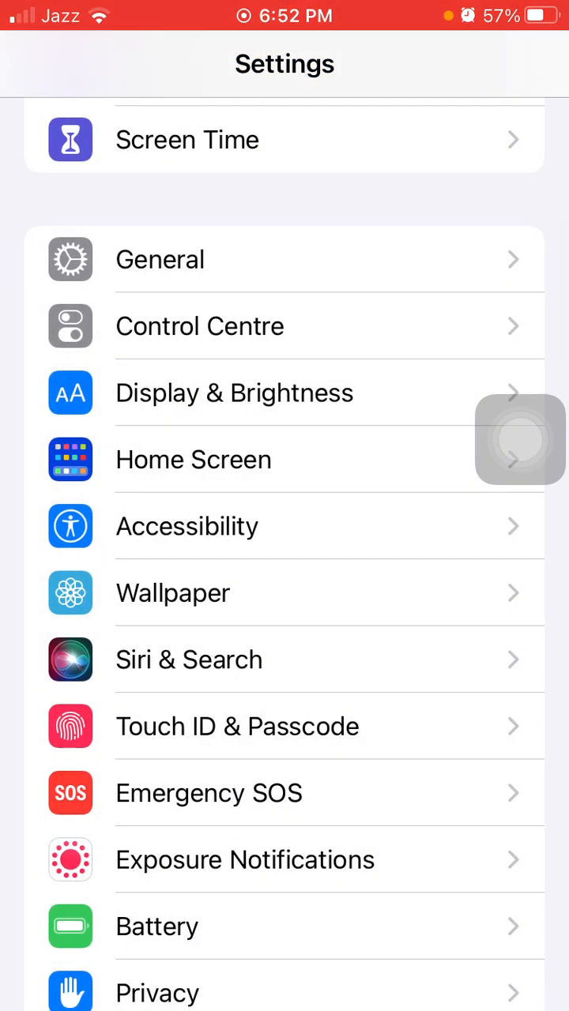
# View the Wi-Fi page, then go home using AssistiveTouch's Home button
pyautogui.scroll(-3)
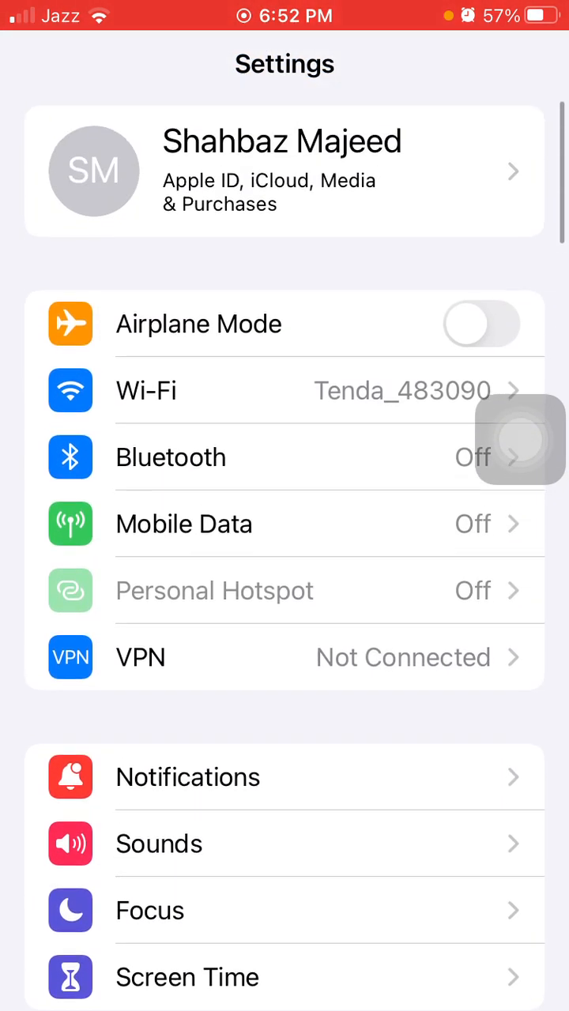
pyautogui.click(146, 389)
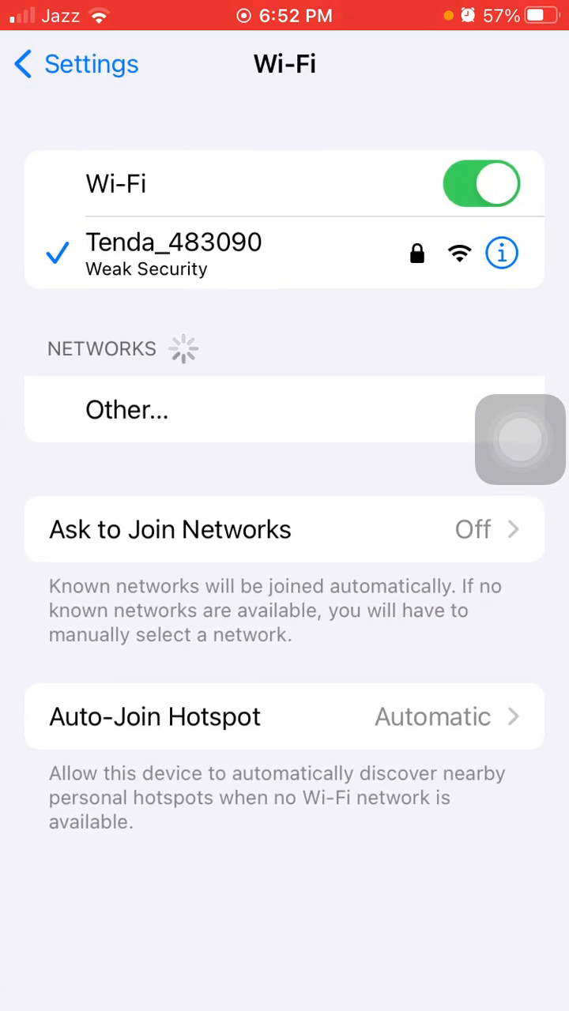
pyautogui.click(501, 253)
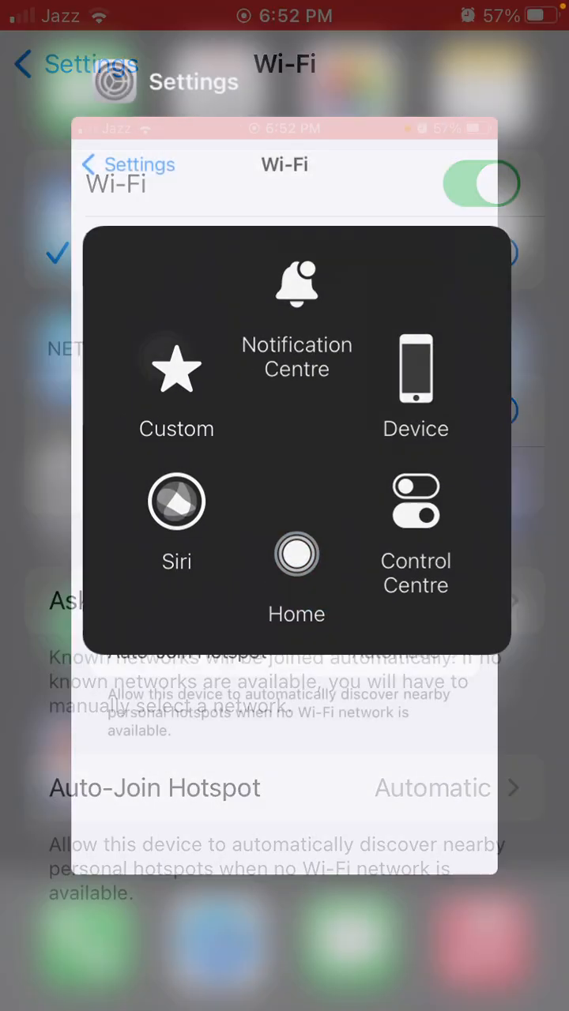
pyautogui.click(297, 553)
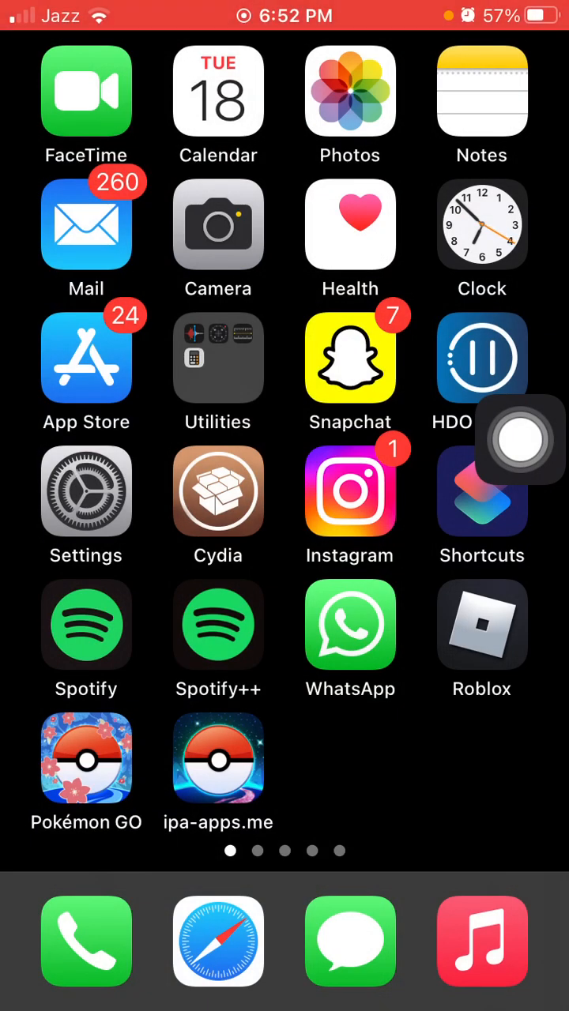